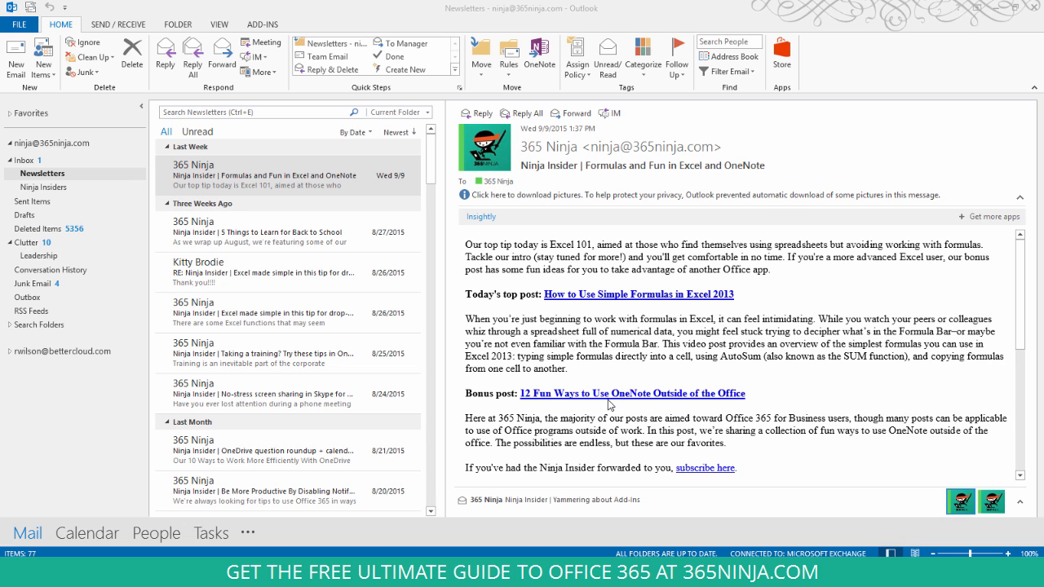
{"action": "mouse_move", "coordinate": [196, 173]}
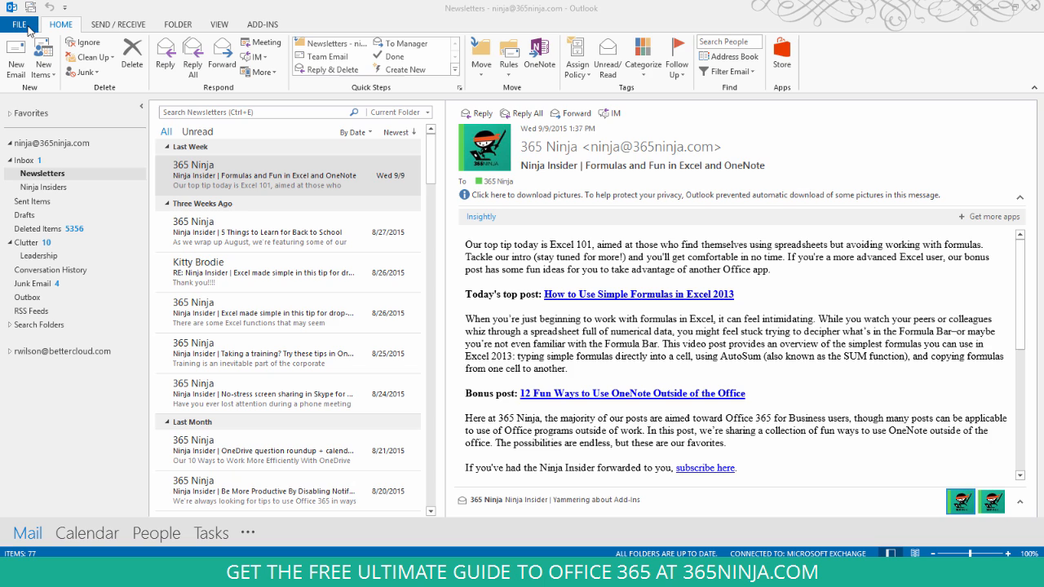
Go to the File tab to show the Backstage Account Information page.
{"action": "left_click", "coordinate": [19, 25]}
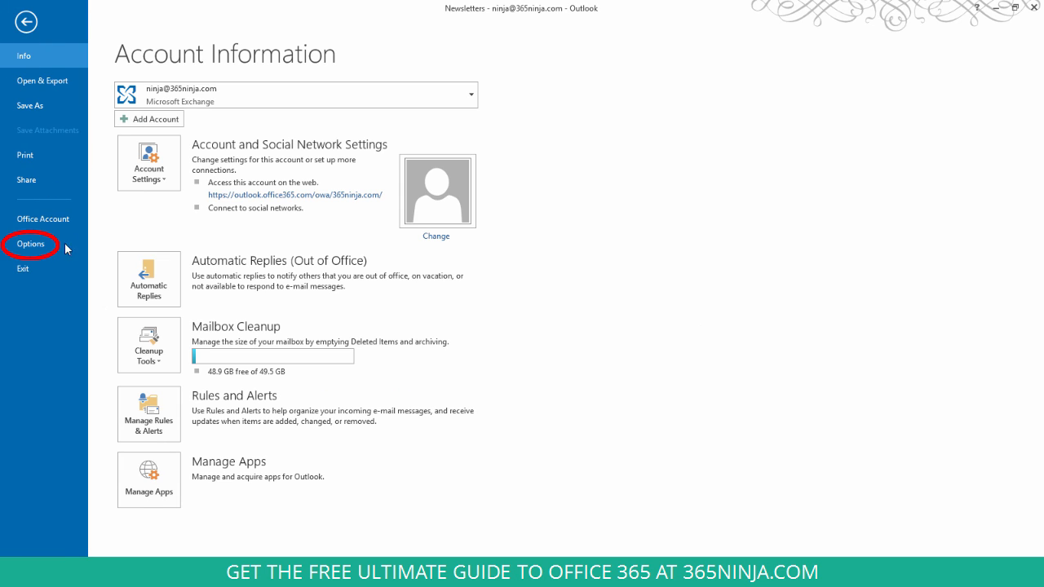
In Outlook Options, customize the Quick Access Toolbar showing Commands Not in the Ribbon.
{"action": "left_click", "coordinate": [31, 243]}
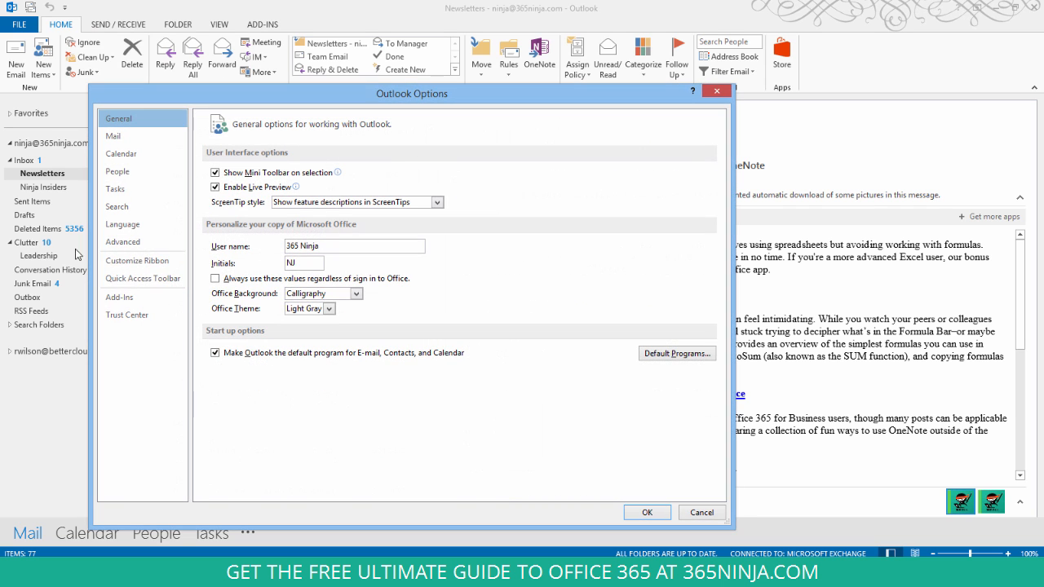
{"action": "left_click", "coordinate": [142, 278]}
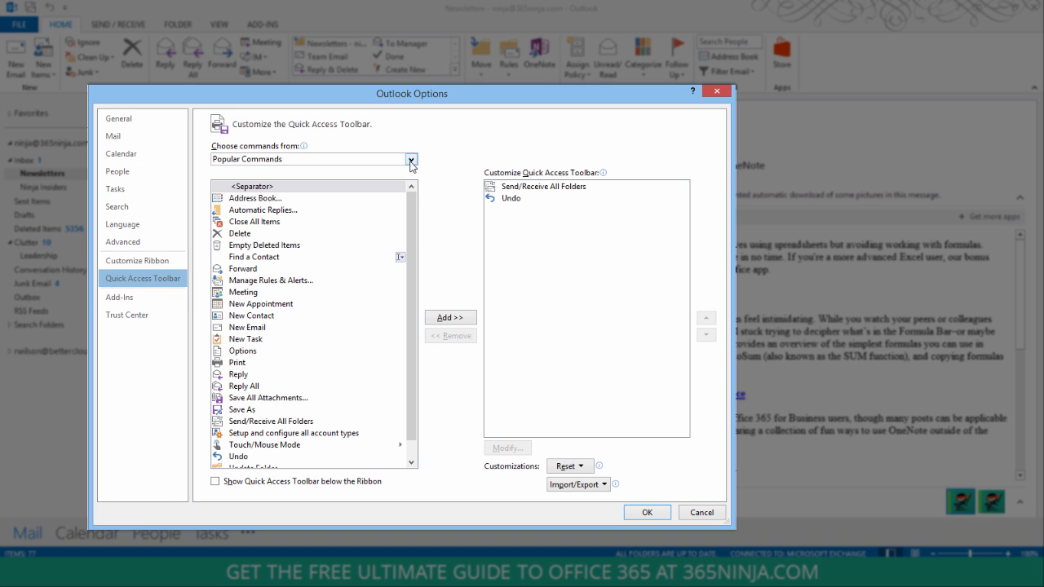
{"action": "left_click", "coordinate": [411, 159]}
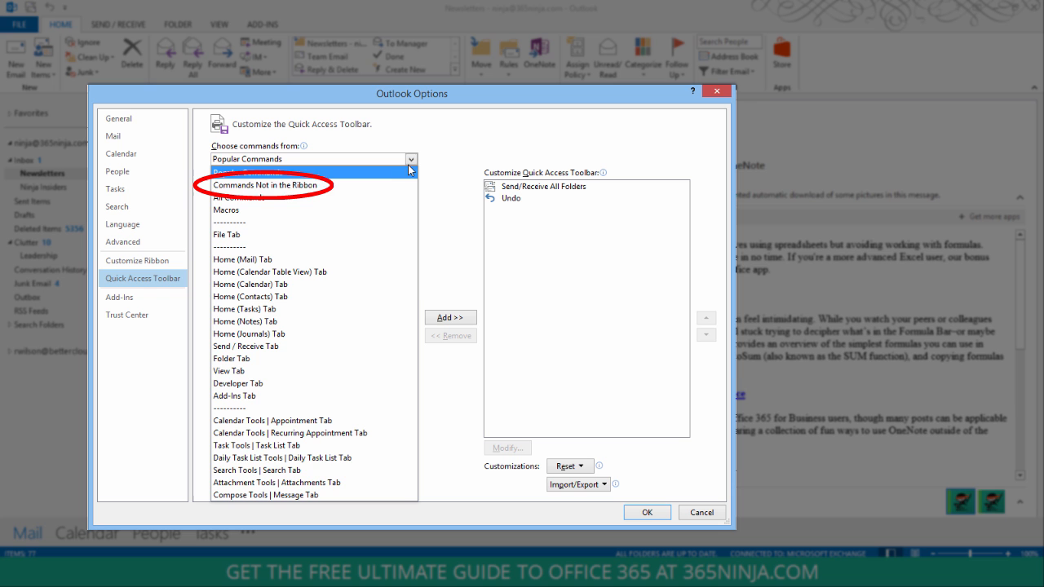
{"action": "left_click", "coordinate": [268, 184]}
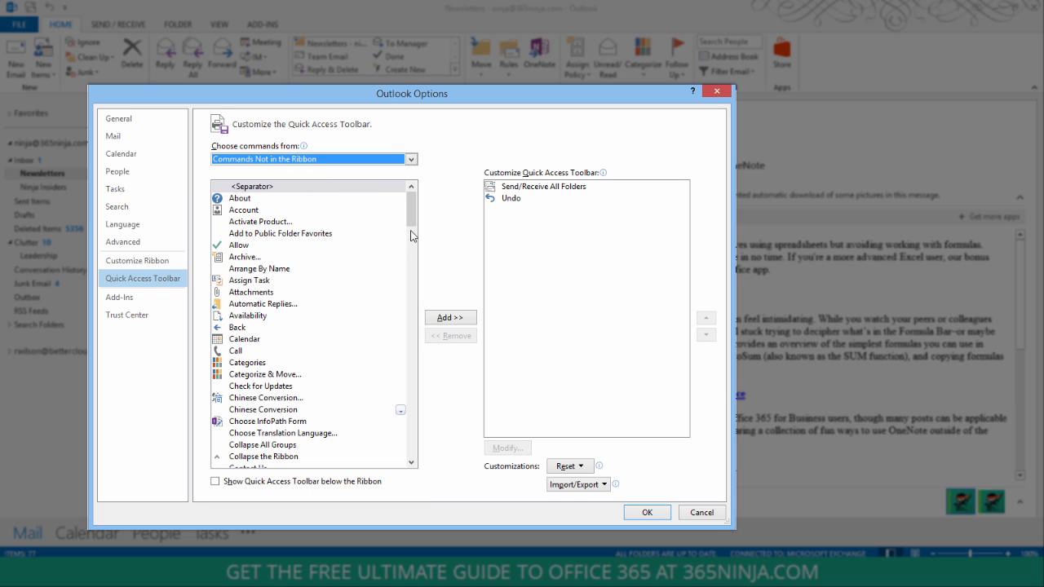
Add the Split command to the Quick Access Toolbar and confirm with OK.
{"action": "scroll", "scroll_direction": "down", "scroll_amount": 3}
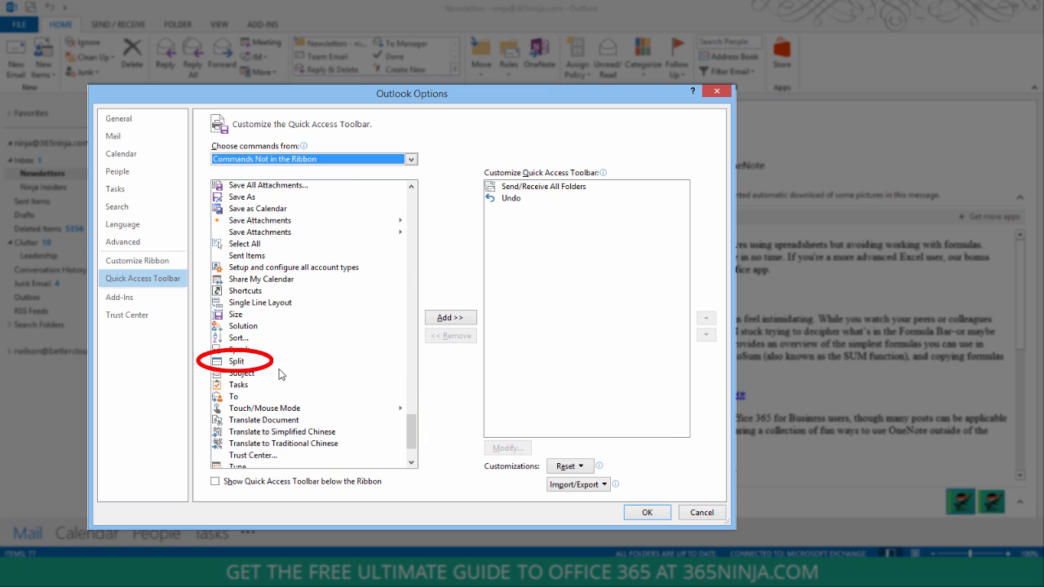
{"action": "left_click", "coordinate": [237, 361]}
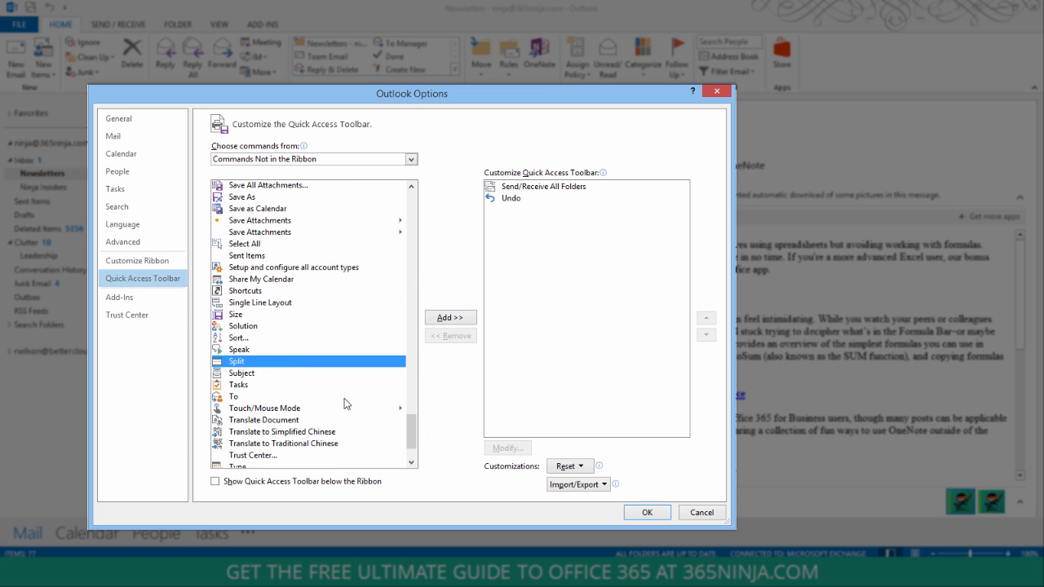
{"action": "left_click", "coordinate": [451, 317]}
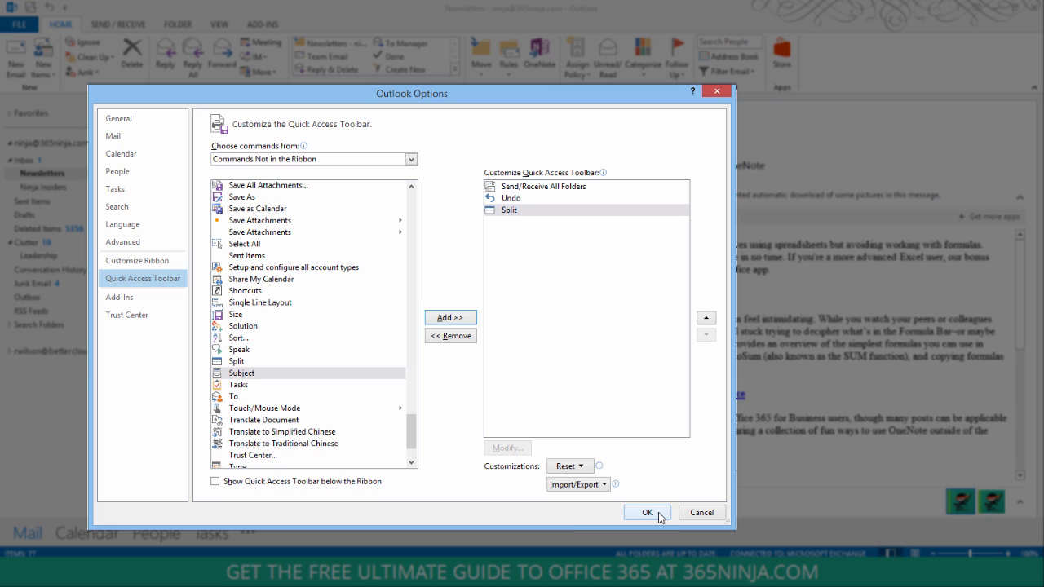
{"action": "left_click", "coordinate": [644, 513]}
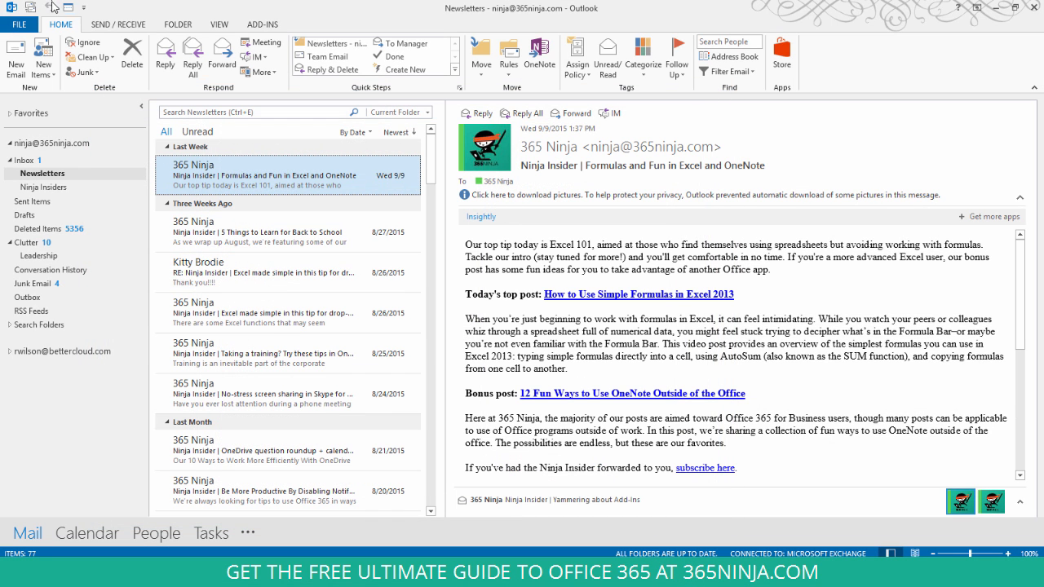
{"action": "mouse_move", "coordinate": [69, 8]}
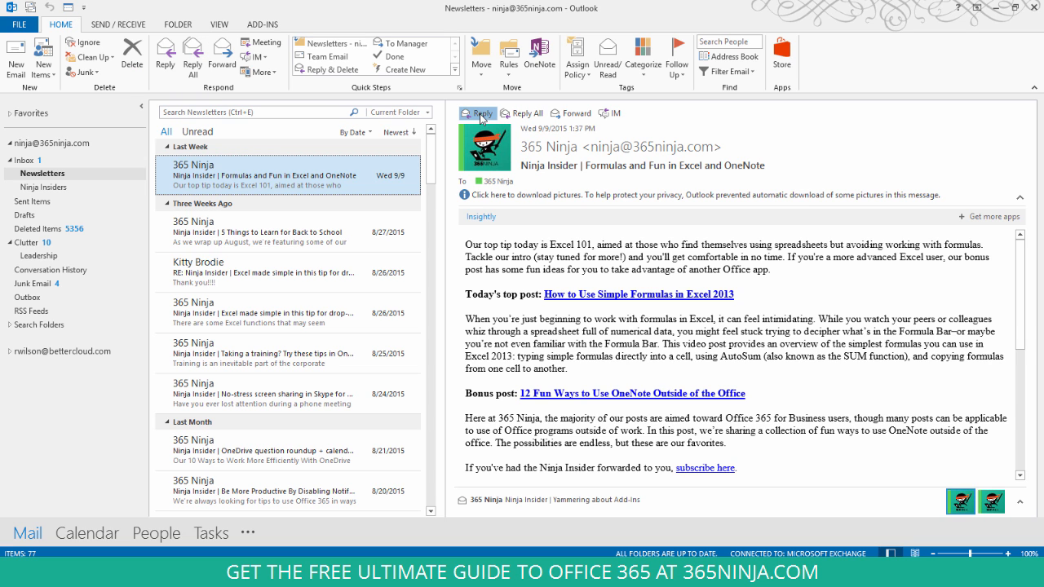
Reply to the Ninja Insider newsletter, creating an inline draft addressed to 365 Ninja.
{"action": "left_click", "coordinate": [477, 113]}
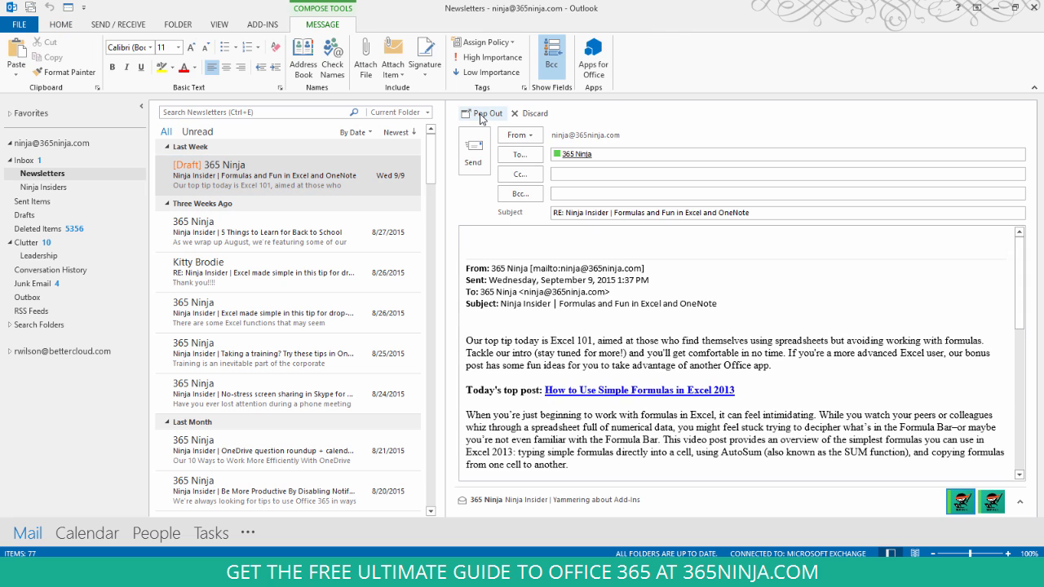
Pop the reply out into its own window and split its body into two panes.
{"action": "left_click", "coordinate": [480, 114]}
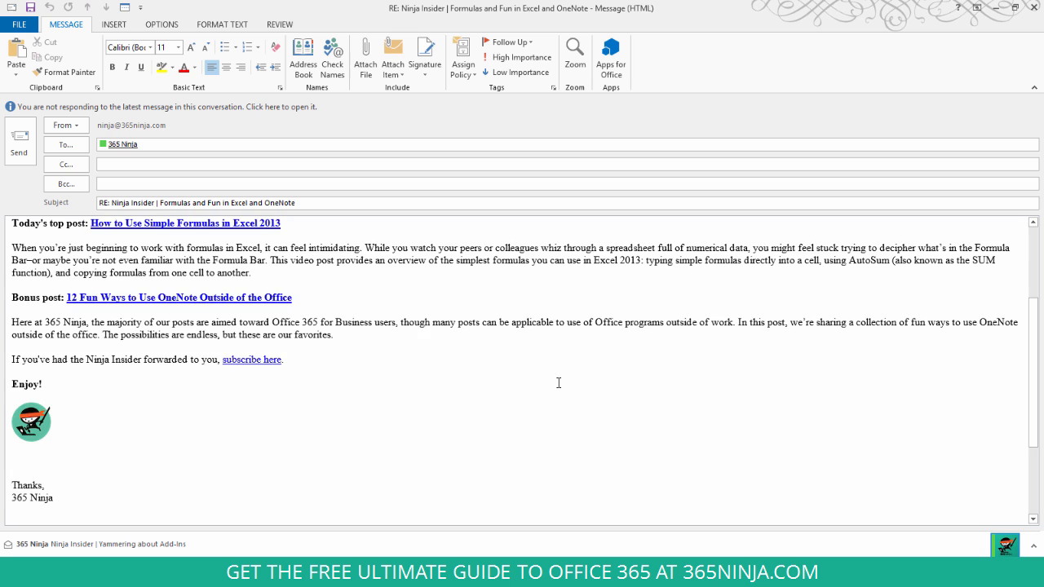
{"action": "scroll", "scroll_direction": "up", "scroll_amount": 3}
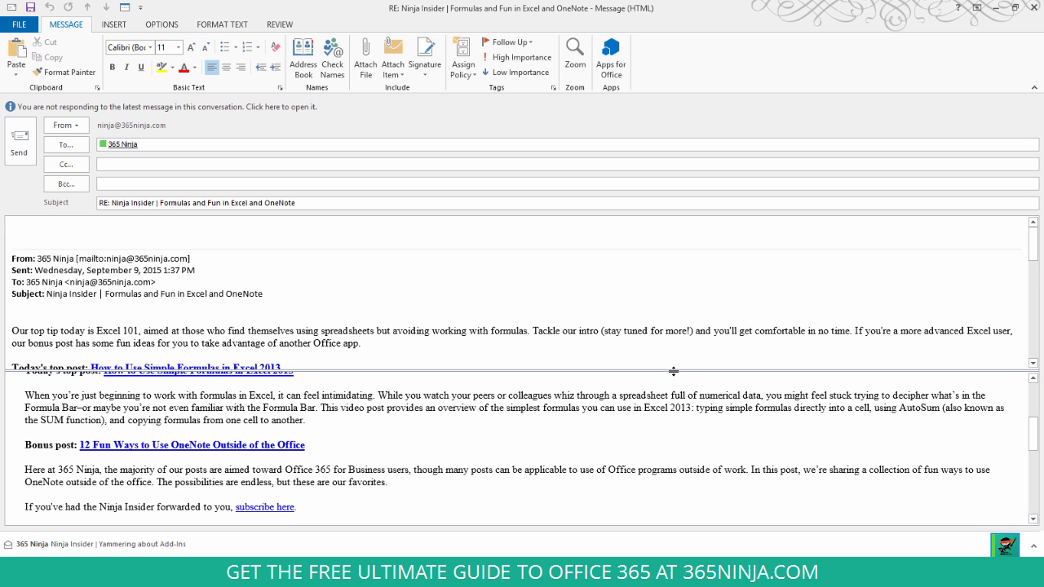
Write "type" in the top pane while scrolling the bottom pane to the newsletter's bonus-post portion.
{"action": "scroll", "scroll_direction": "down", "scroll_amount": 3}
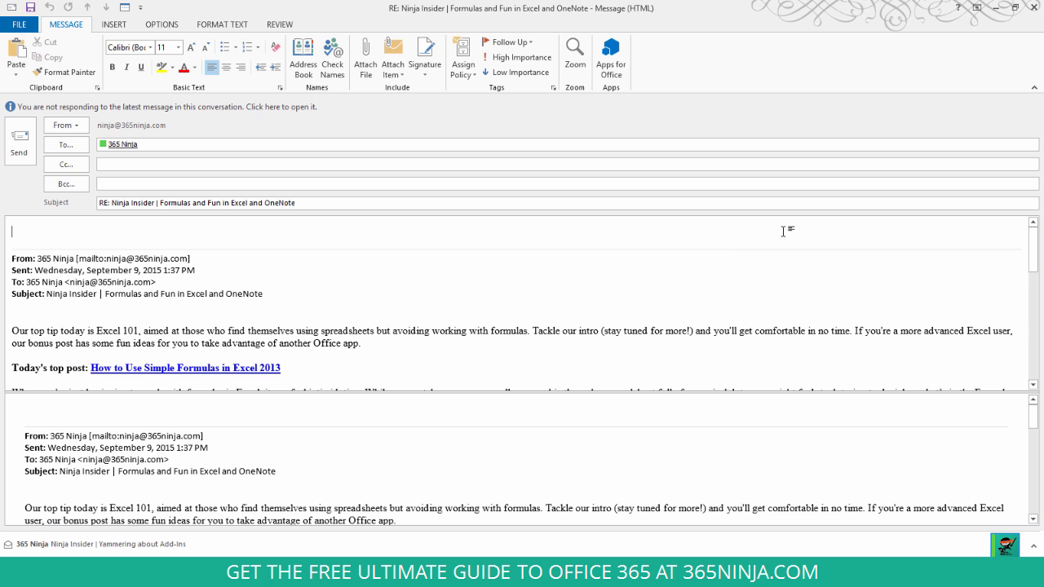
{"action": "type", "text": "type"}
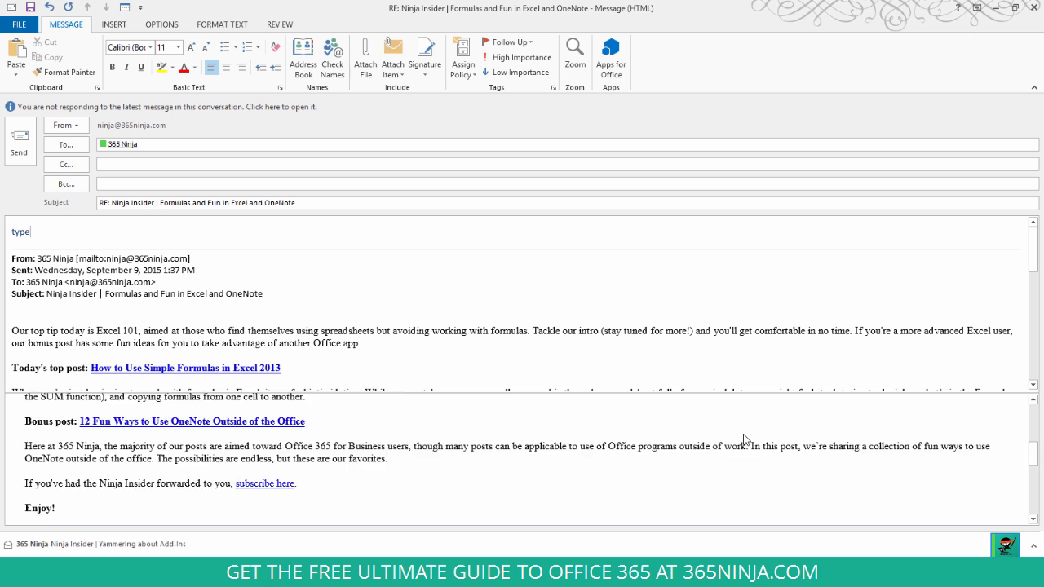
{"action": "scroll", "scroll_direction": "down", "scroll_amount": 3}
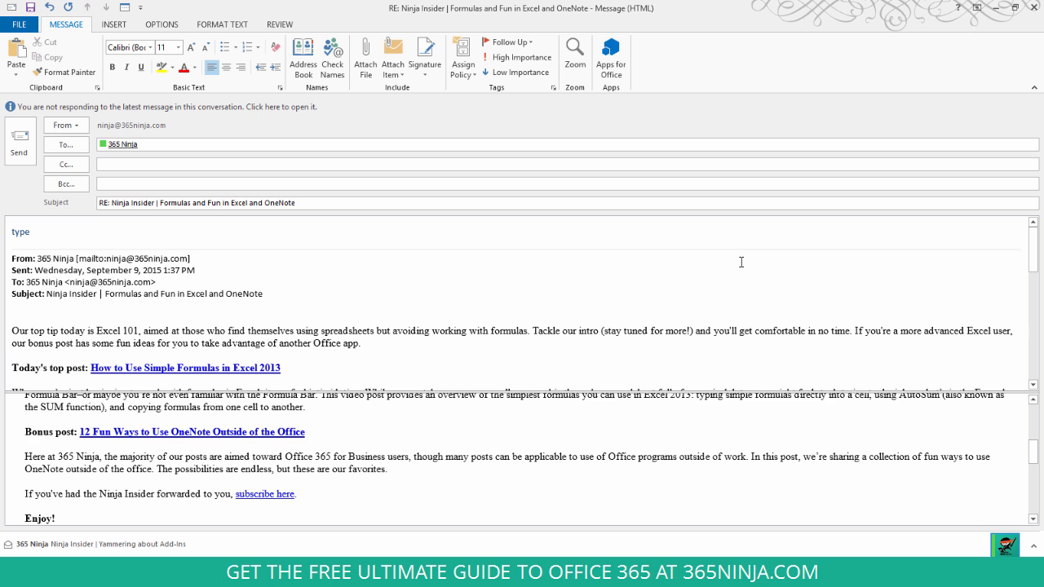
{"action": "mouse_move", "coordinate": [762, 398]}
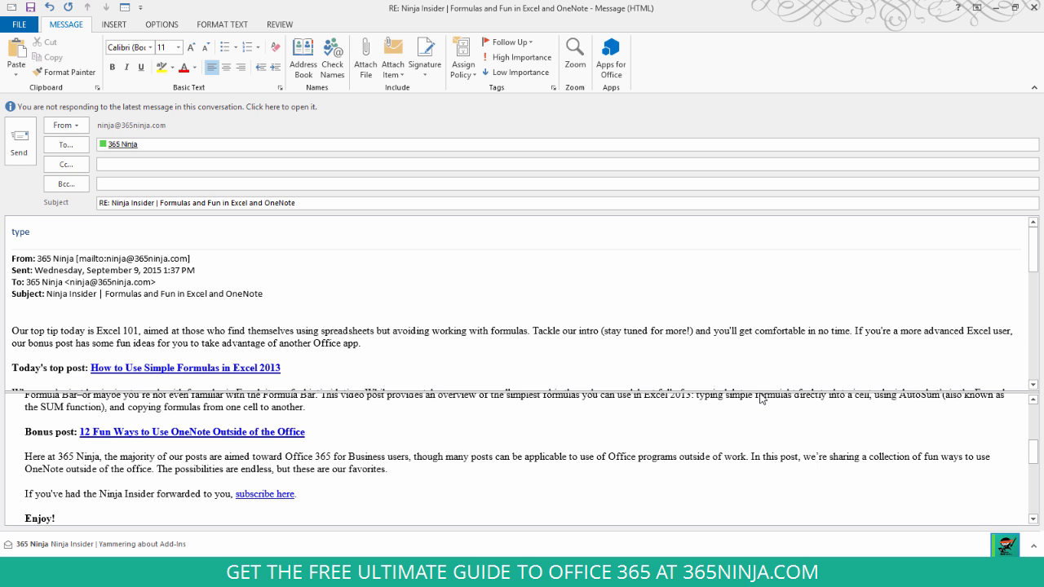
{"action": "scroll", "scroll_direction": "down", "scroll_amount": 3}
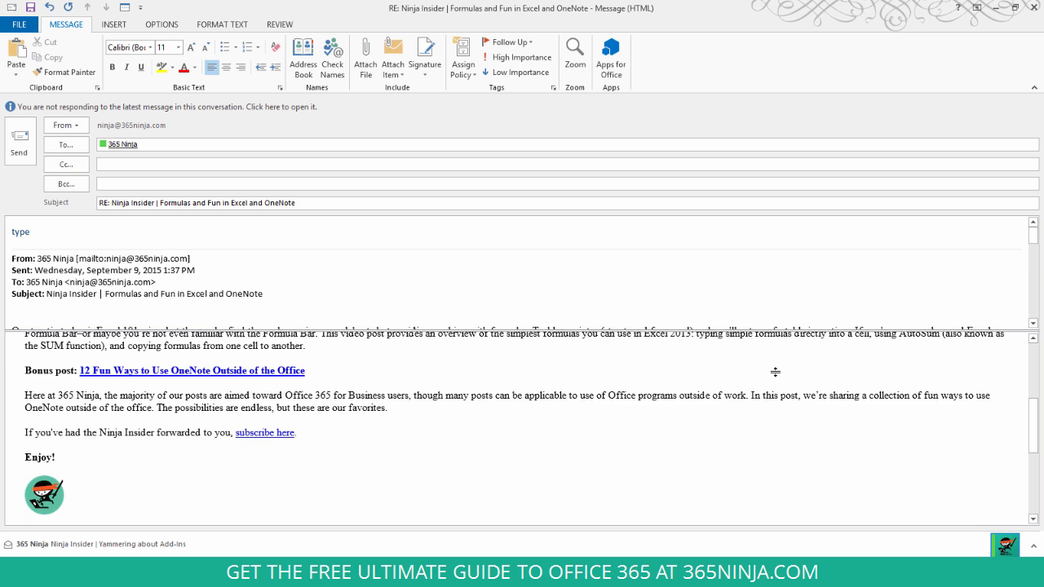
{"action": "scroll", "scroll_direction": "down", "scroll_amount": 3}
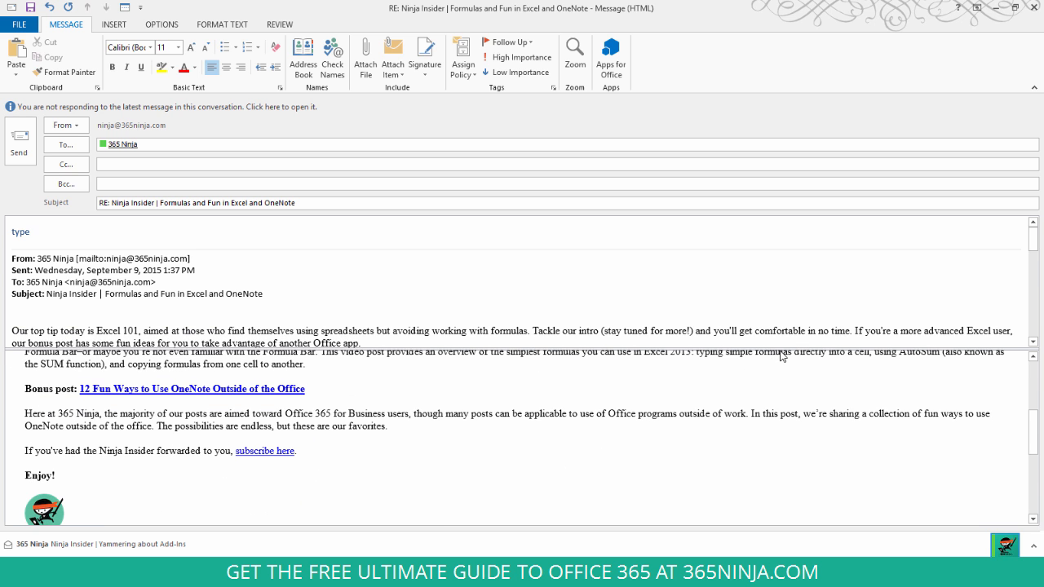